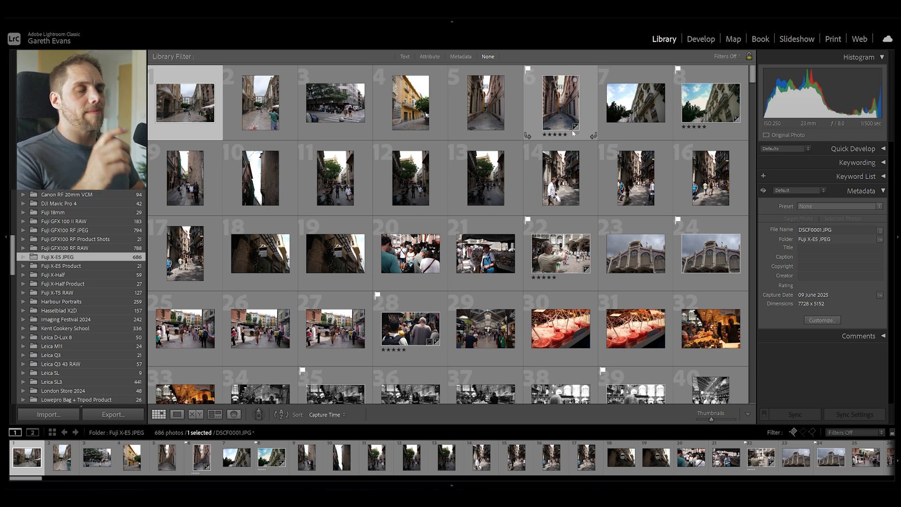
Load a flagged photo in Develop, then switch to the busy café street scene from the filmstrip.
click(700, 38)
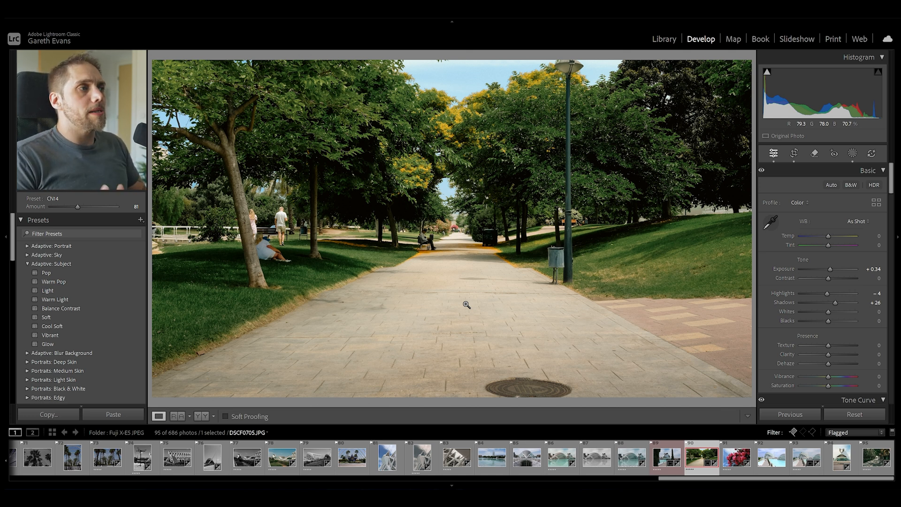
mouse_move(555, 422)
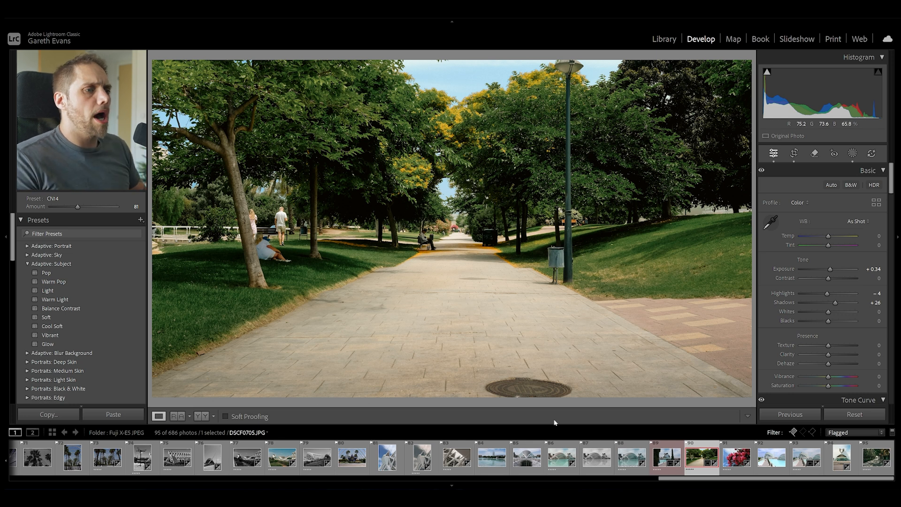
click(306, 456)
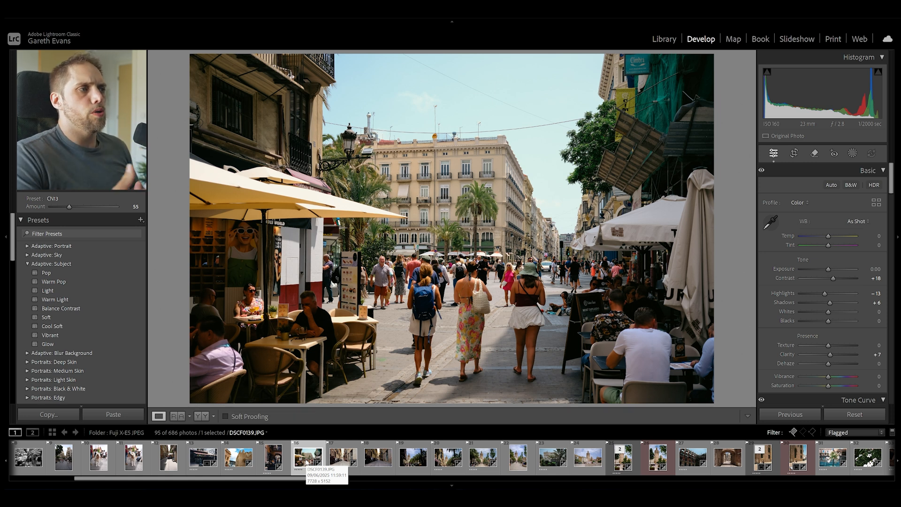
scroll(right, 3)
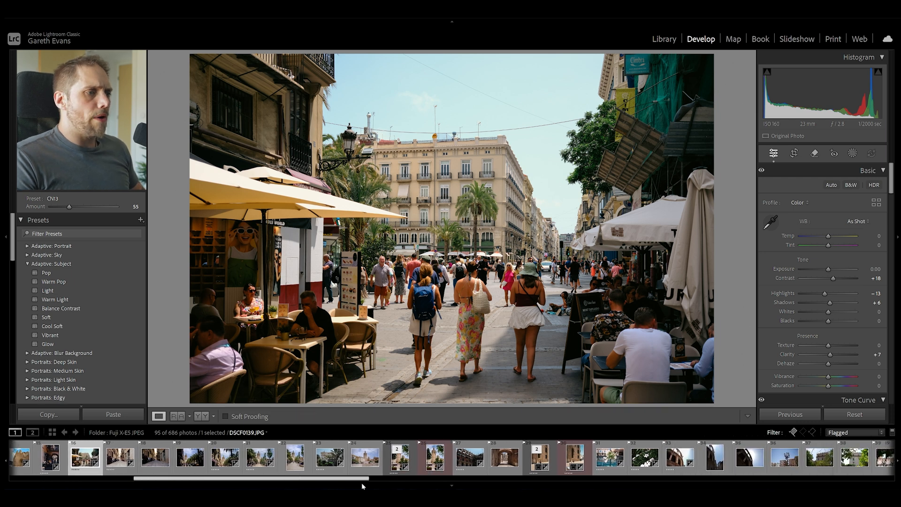
Load the stone archway photo with the sunlit street beyond it from the filmstrip.
click(410, 458)
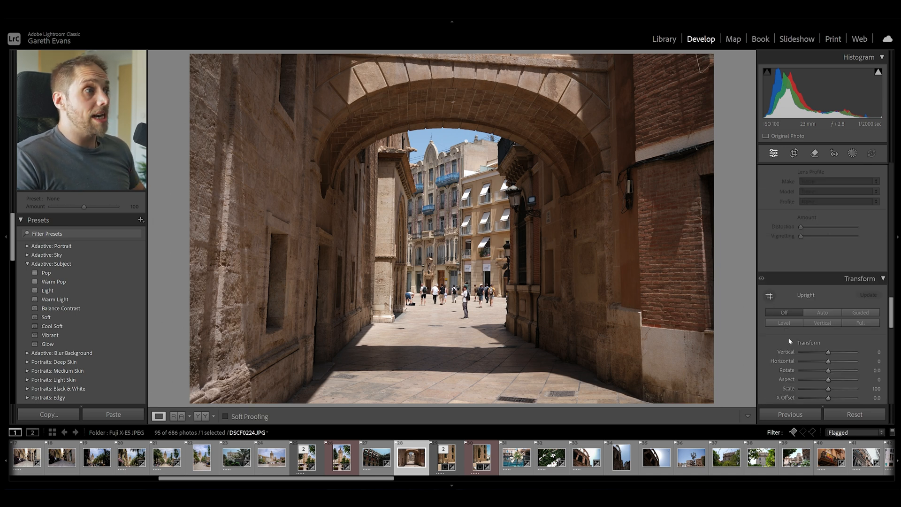
click(822, 312)
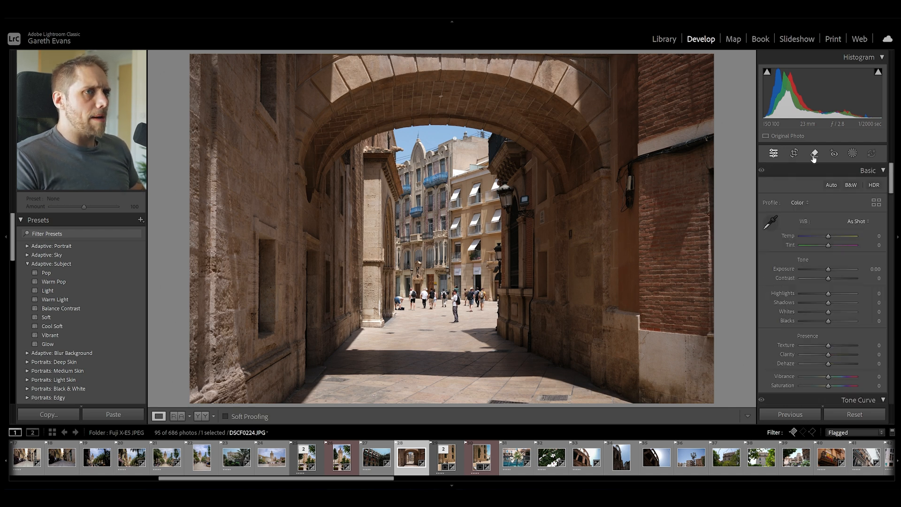
Detect People under Distraction Removal and erase the pedestrians beyond the archway.
click(814, 153)
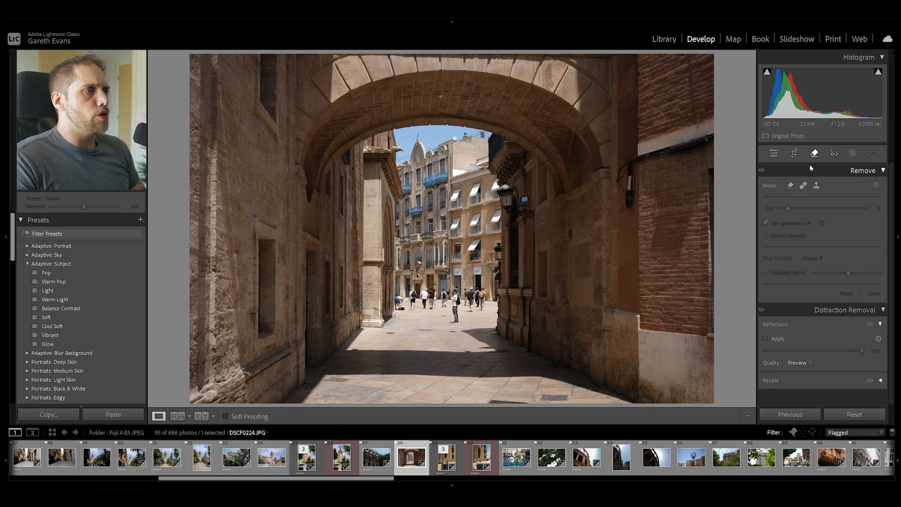
mouse_move(771, 263)
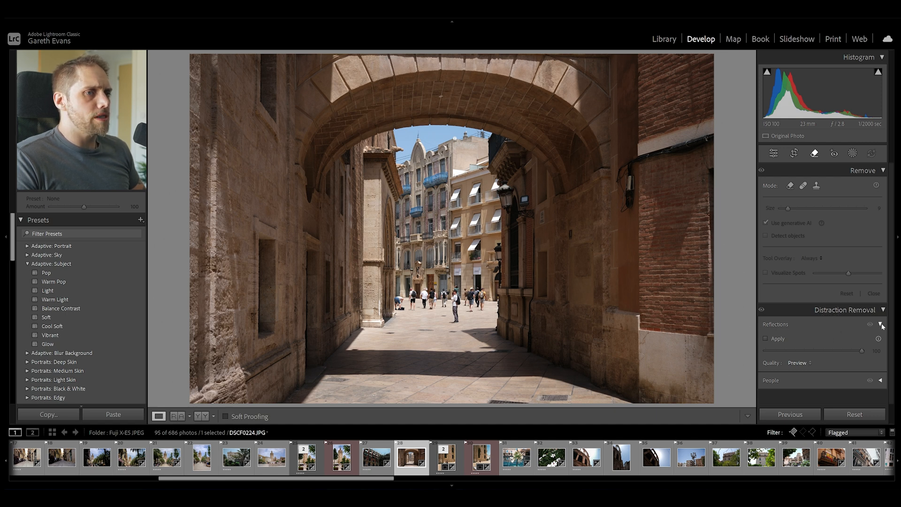
click(880, 326)
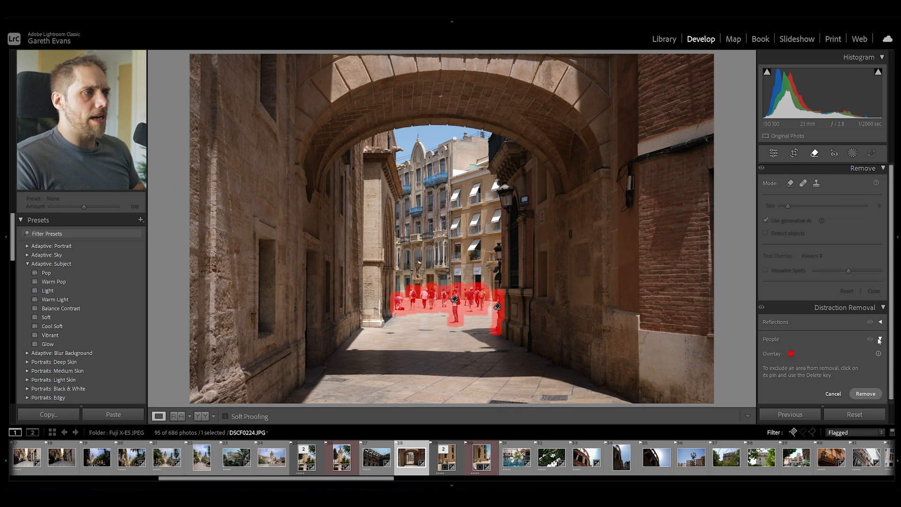
mouse_move(484, 277)
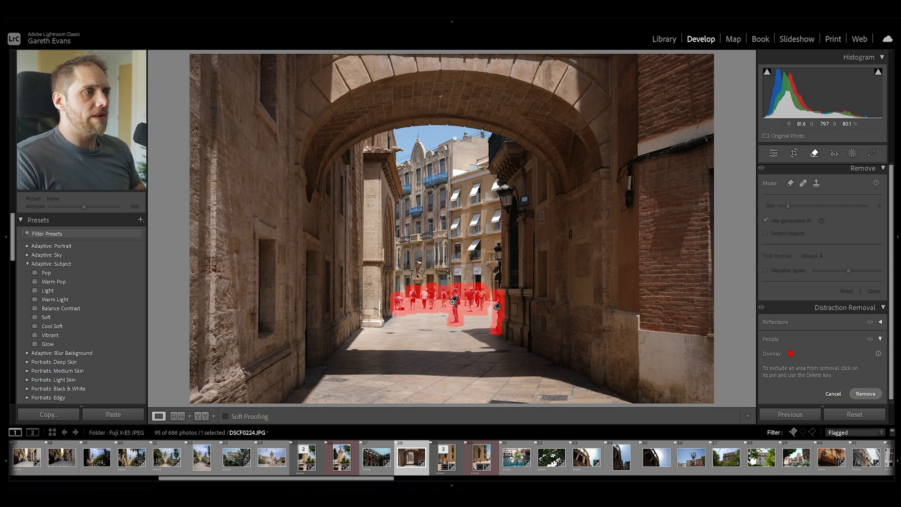
mouse_move(865, 393)
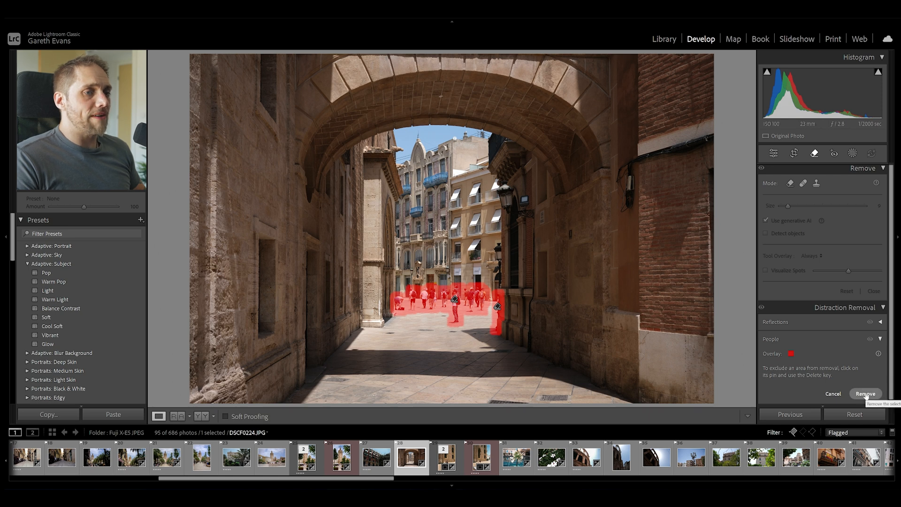
click(865, 393)
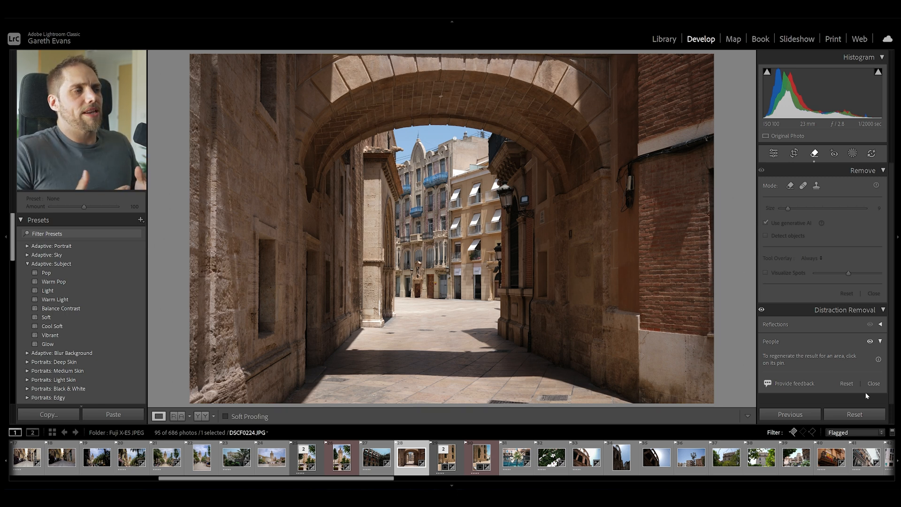
Load the church-wall photo, exclude the two walking women, and remove the distant crowd.
click(481, 458)
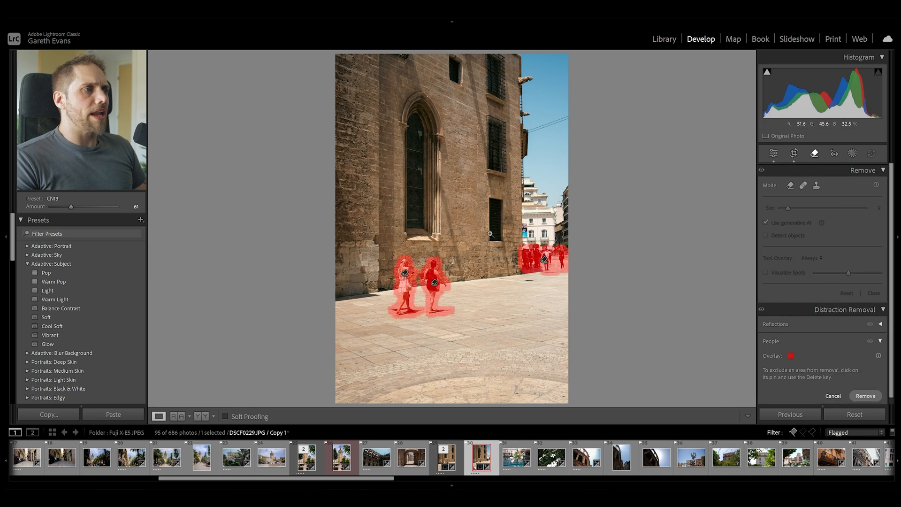
mouse_move(446, 234)
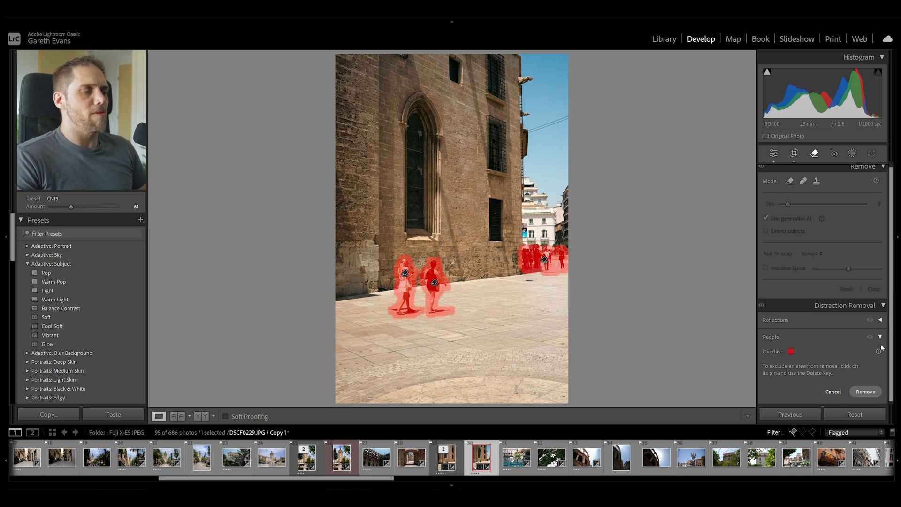
mouse_move(420, 277)
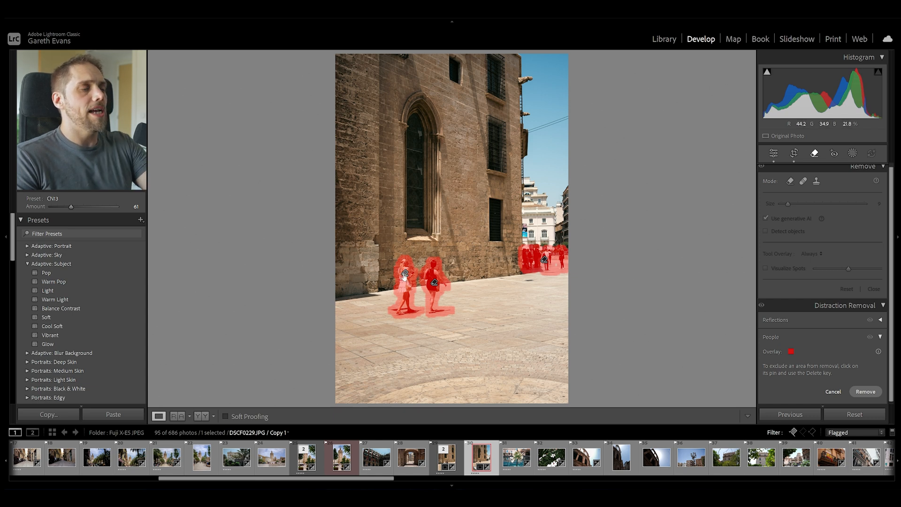
click(405, 273)
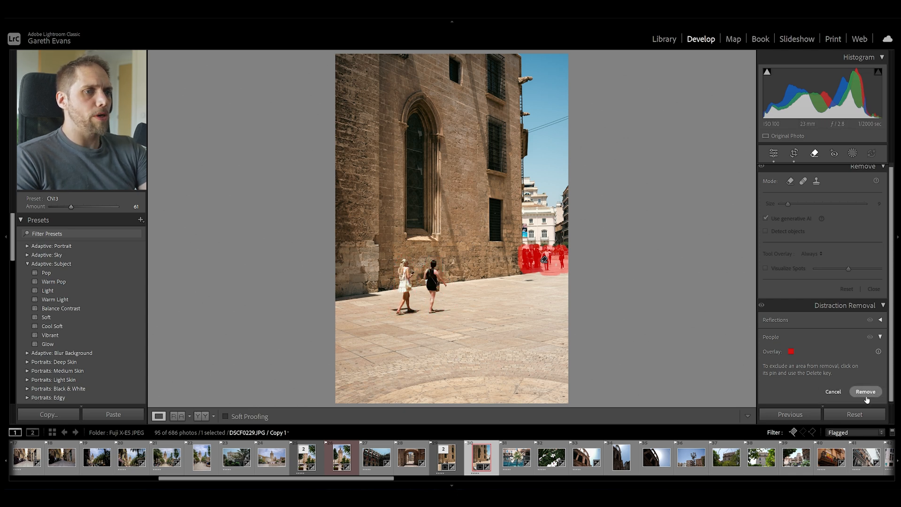
click(866, 391)
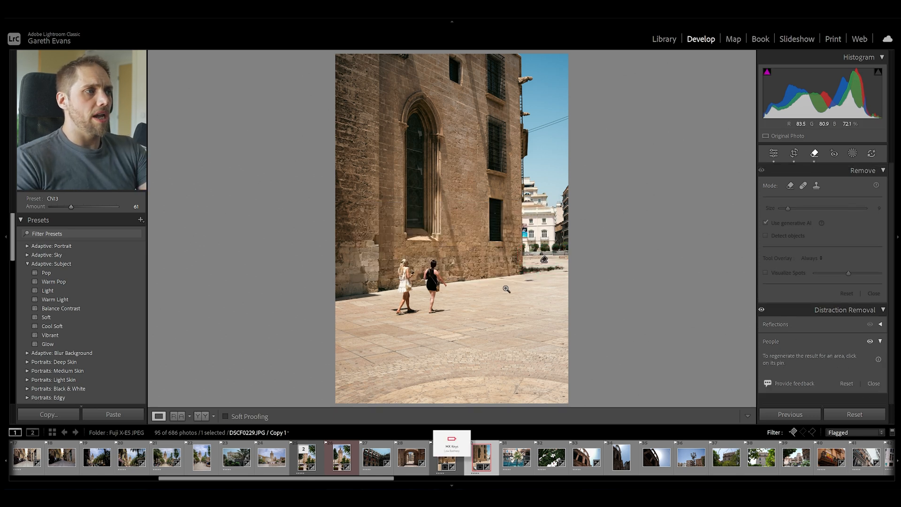
mouse_move(545, 281)
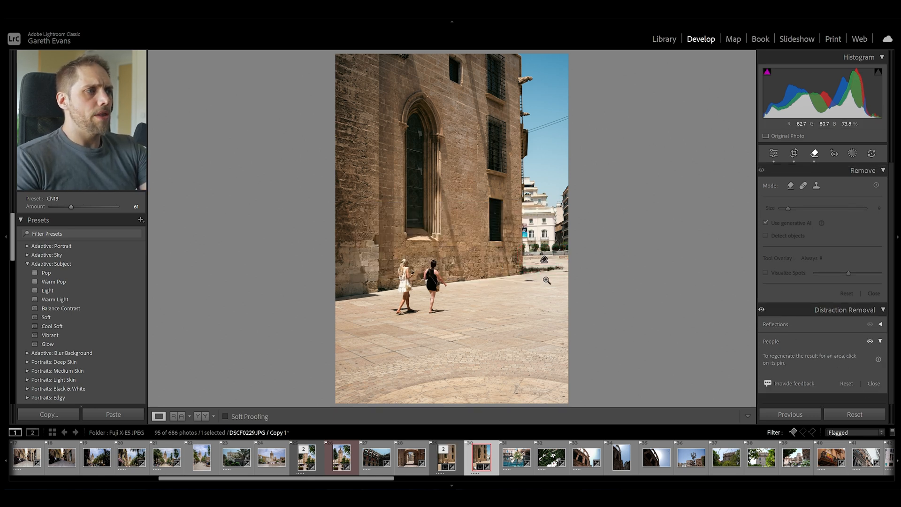
Zoom into the removed area and browse the generated fill variations behind the two women.
click(546, 281)
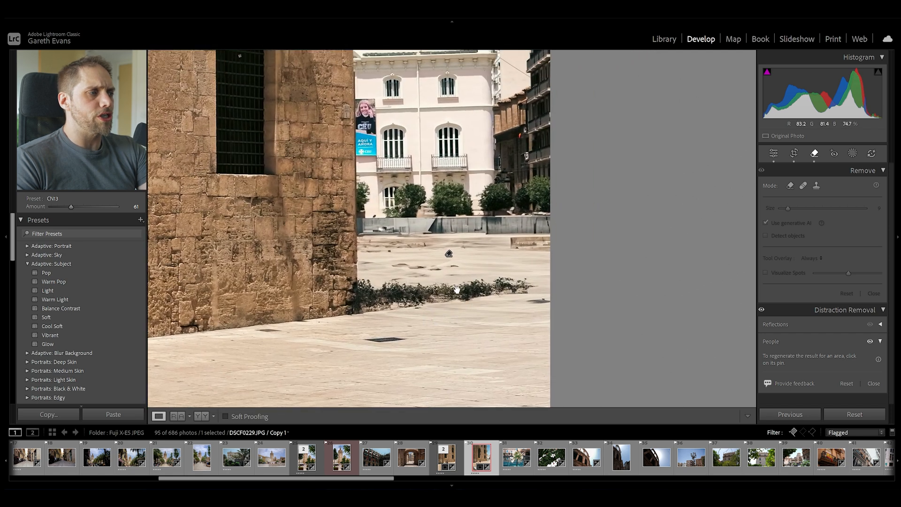
mouse_move(822, 362)
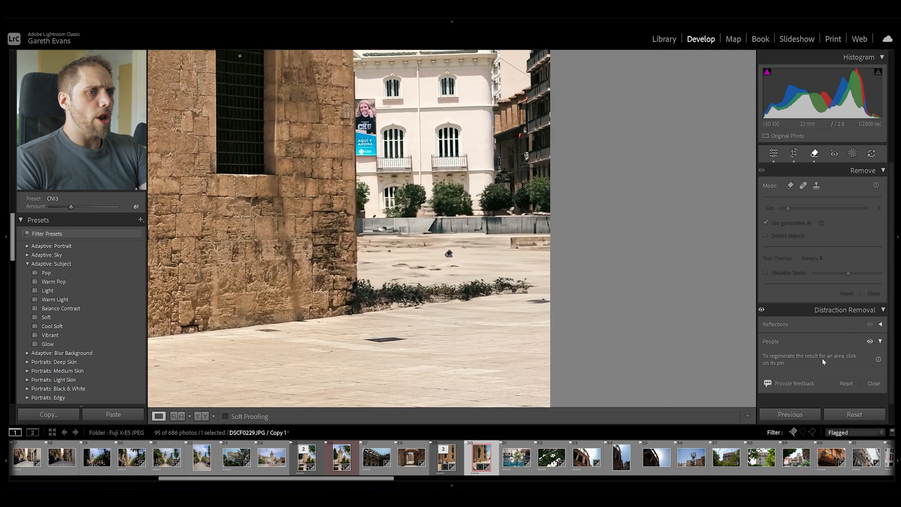
mouse_move(428, 265)
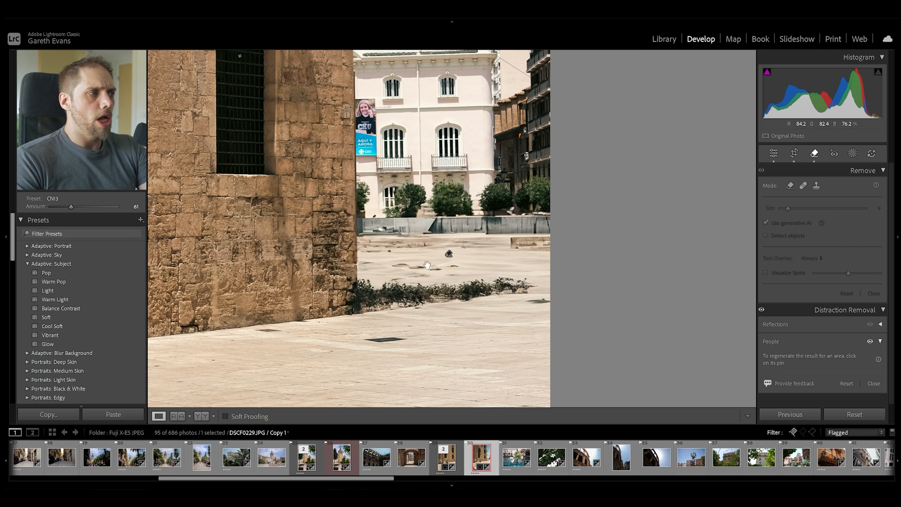
mouse_move(504, 292)
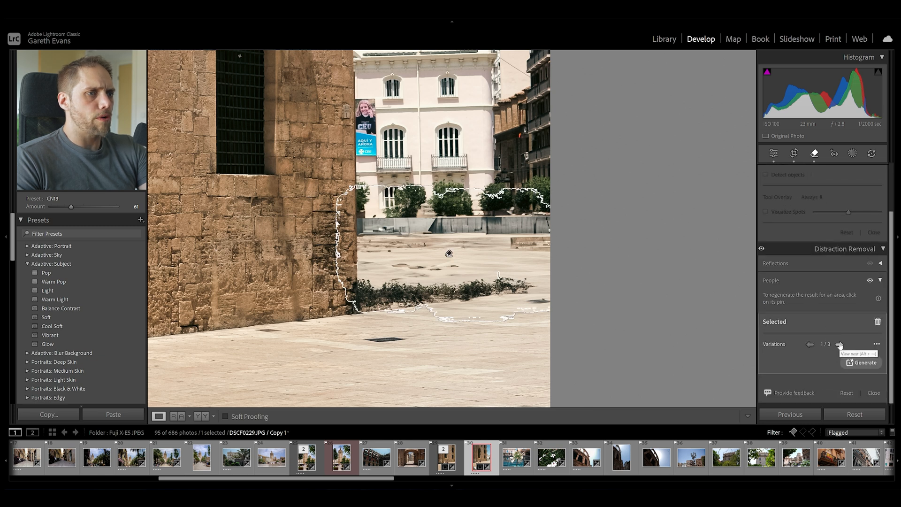
click(838, 343)
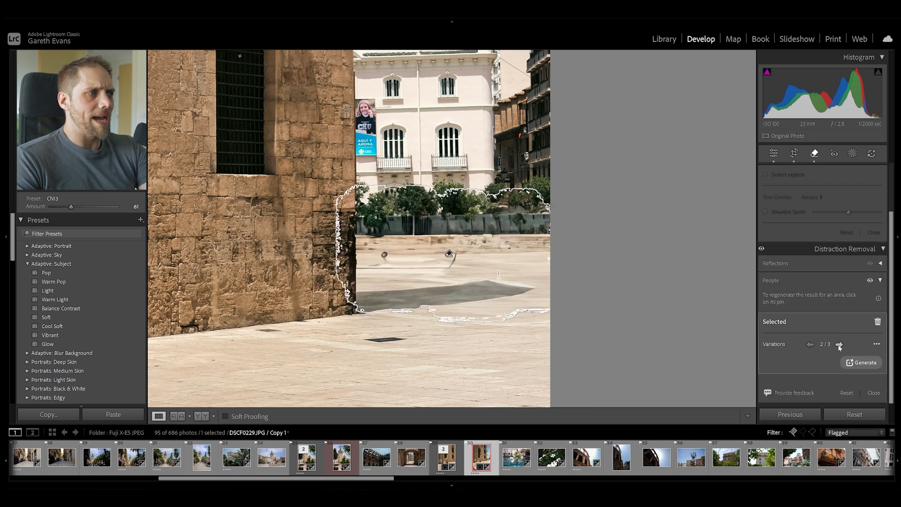
click(839, 344)
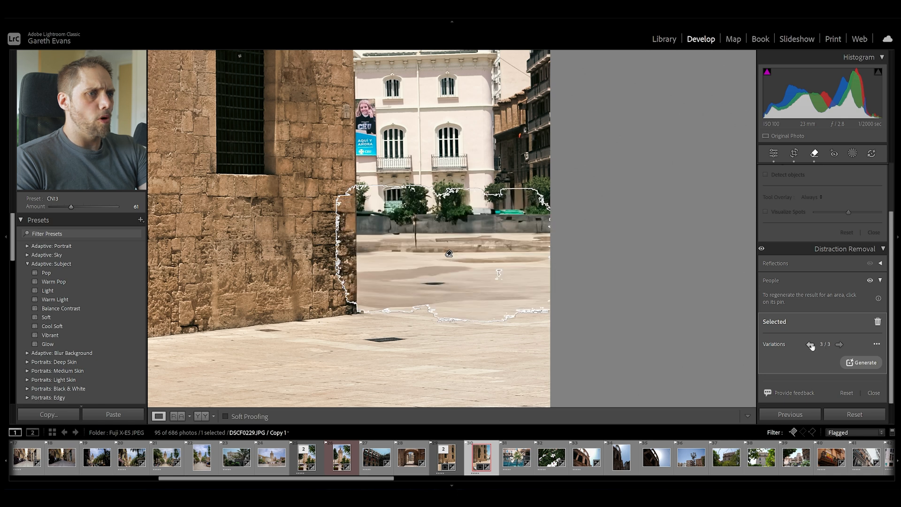
click(810, 343)
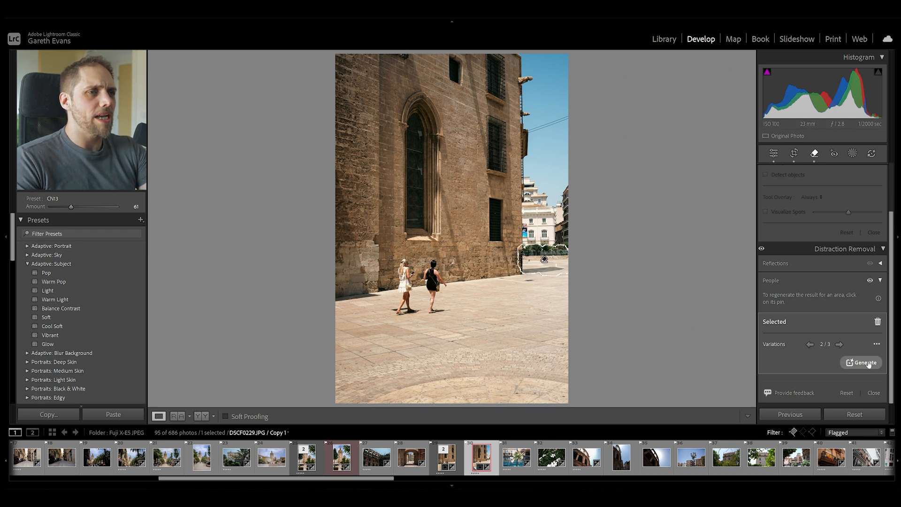
Generate a fresh fill variation, keep it, and return to the Basic adjustments.
click(861, 362)
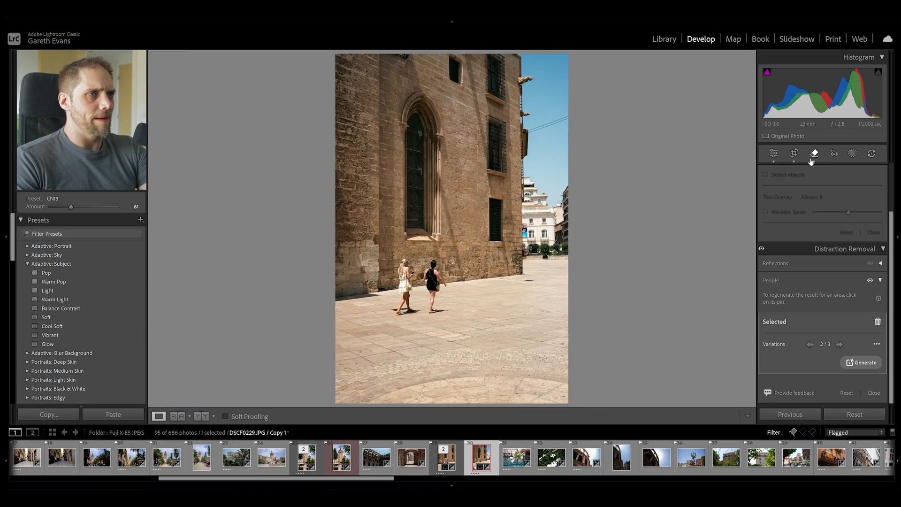
click(773, 153)
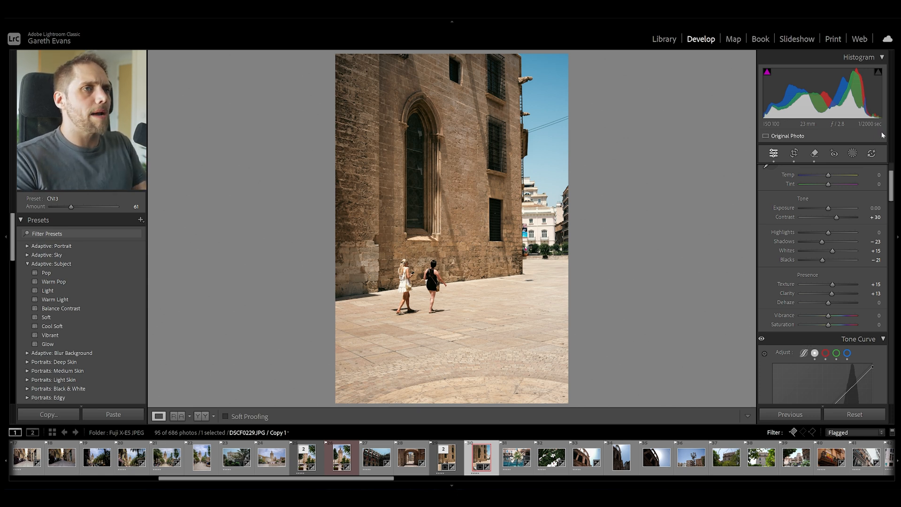
mouse_move(871, 153)
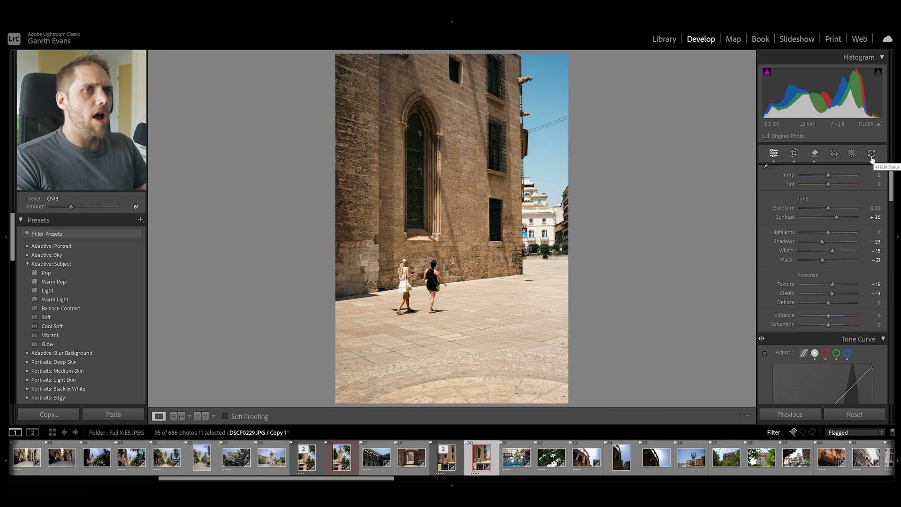
click(871, 153)
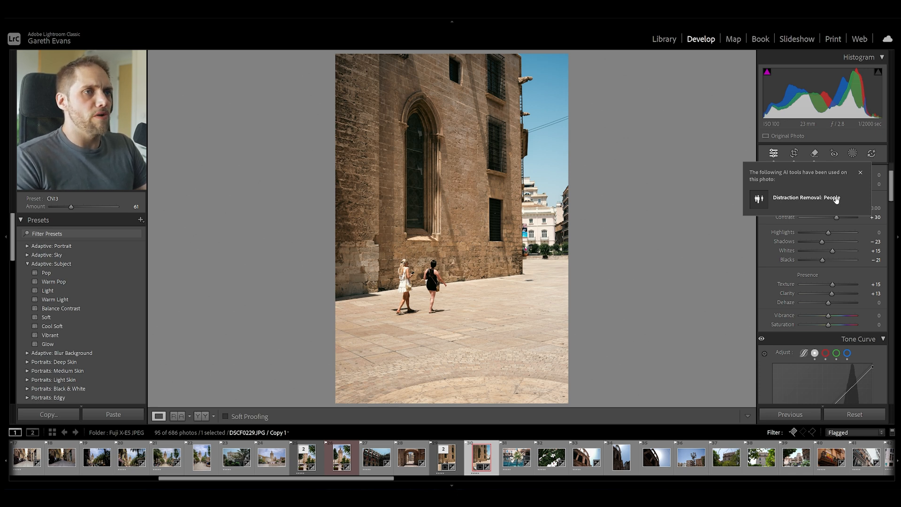
mouse_move(871, 153)
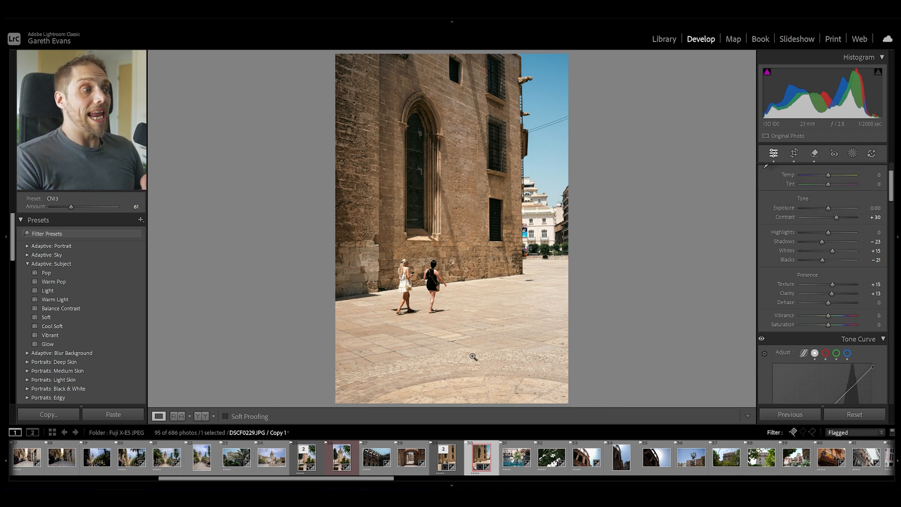
mouse_move(383, 479)
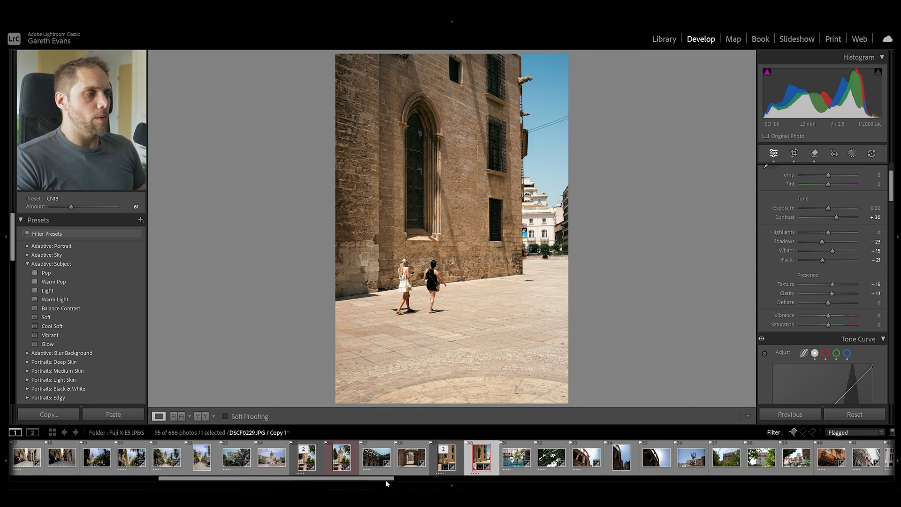
Load the futuristic opera house photo with tourists beside the pool from the filmstrip.
scroll(right, 3)
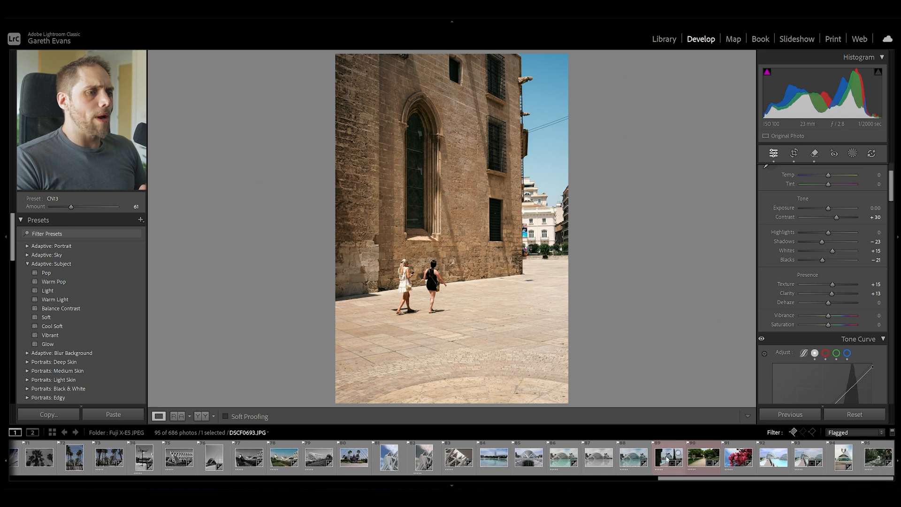
click(668, 457)
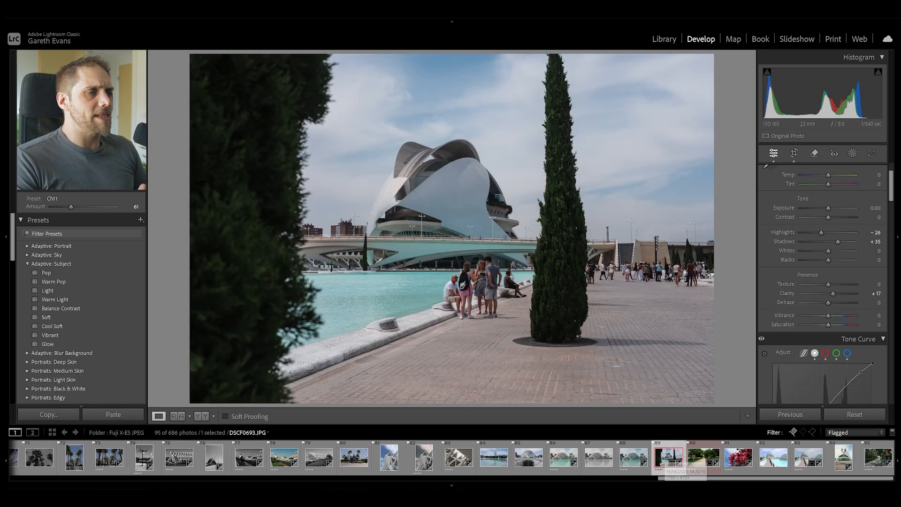
mouse_move(606, 358)
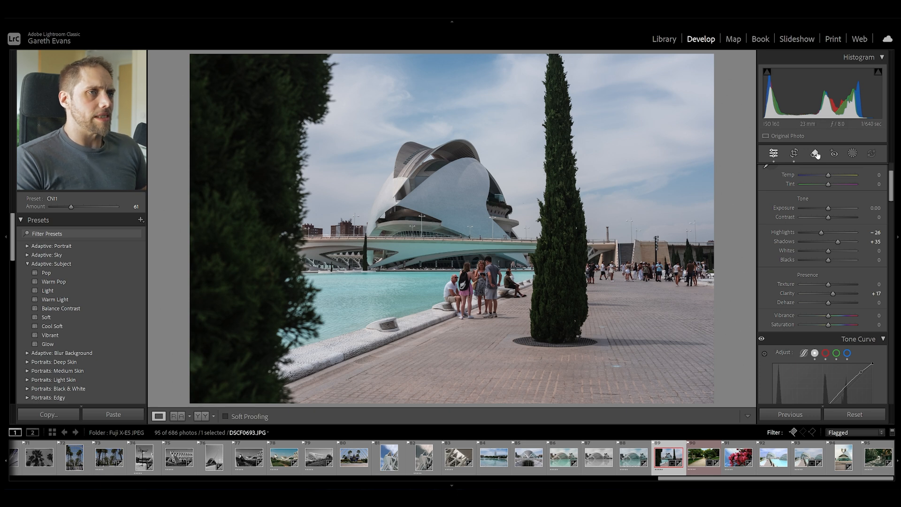
Erase every detected tourist around the pool and promenade with Distraction Removal People.
click(814, 153)
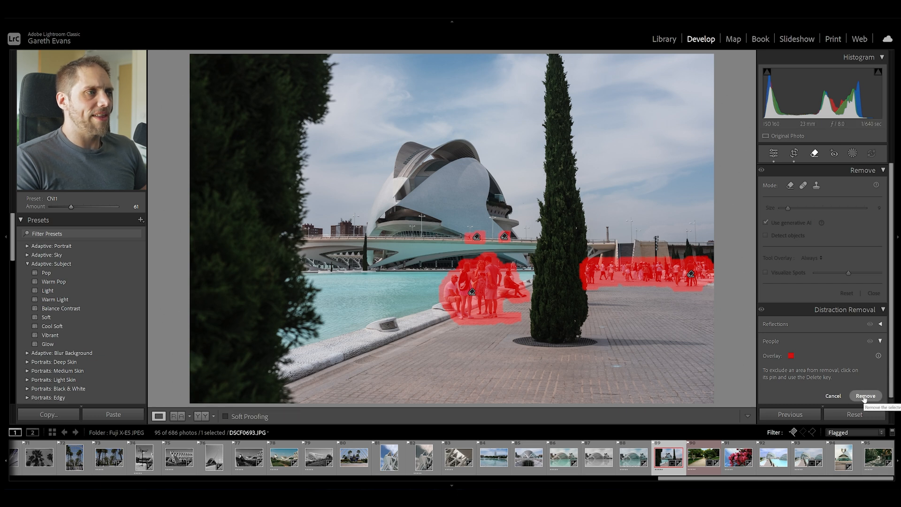
click(865, 395)
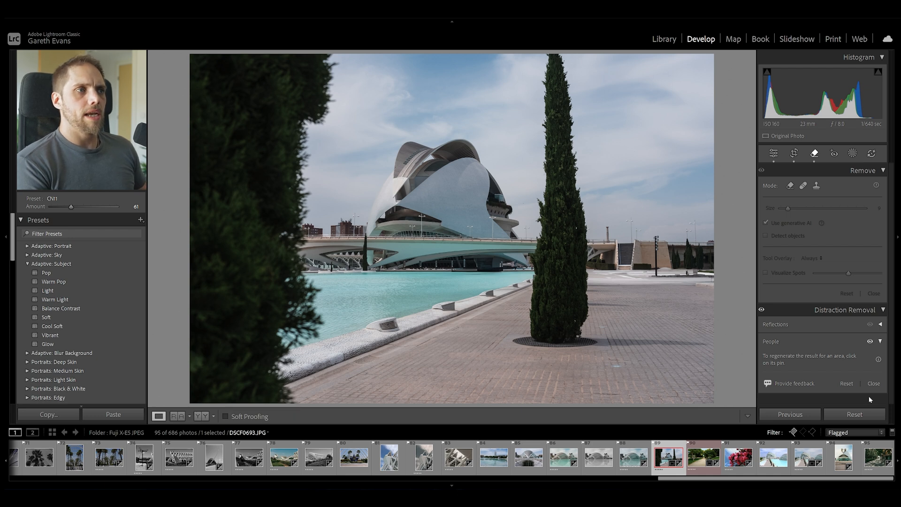
mouse_move(855, 131)
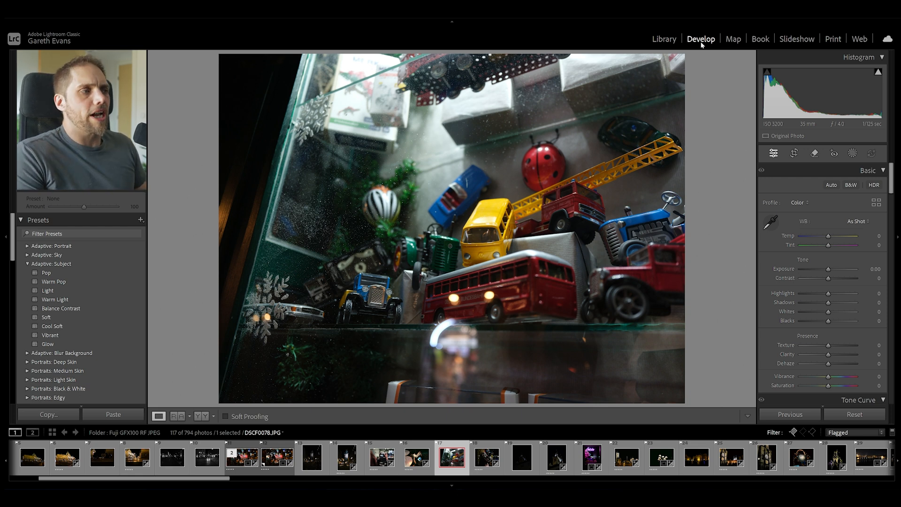
mouse_move(428, 296)
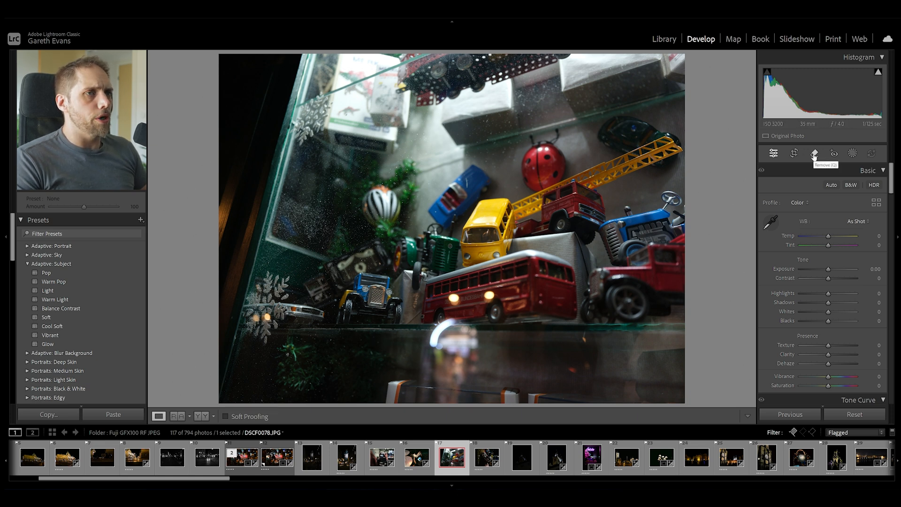
Expand Reflections under Distraction Removal for the toy display photo and review its Quality levels.
click(815, 153)
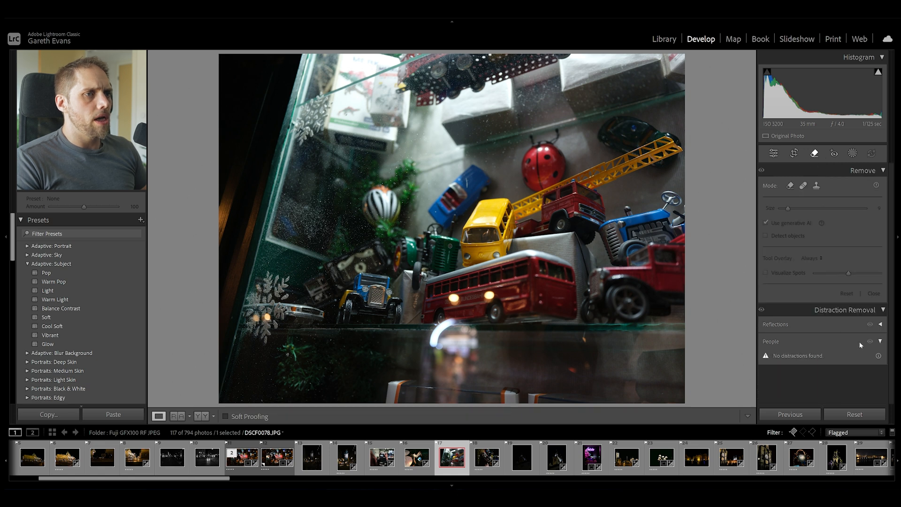
click(880, 324)
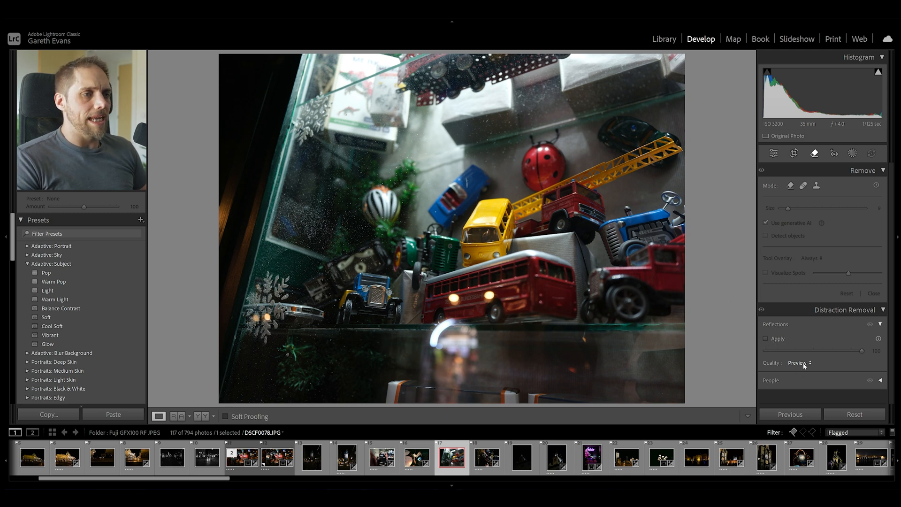
click(799, 362)
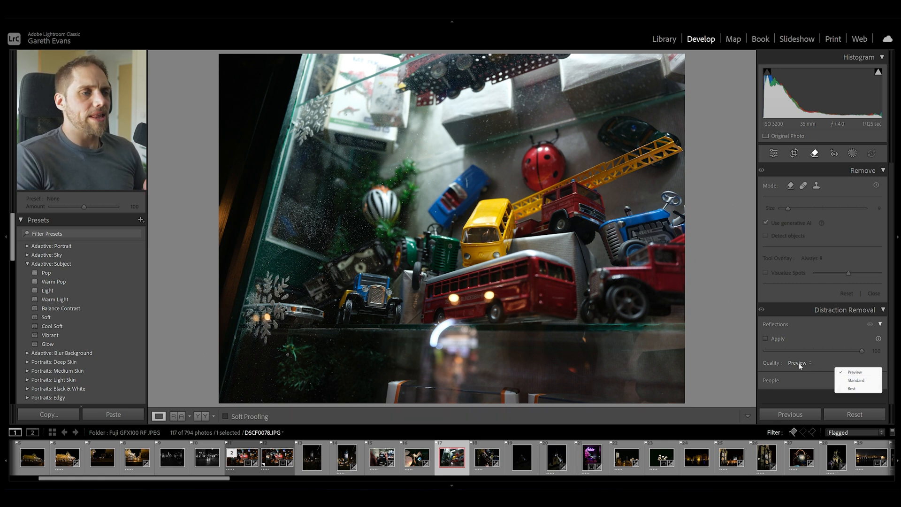
mouse_move(765, 340)
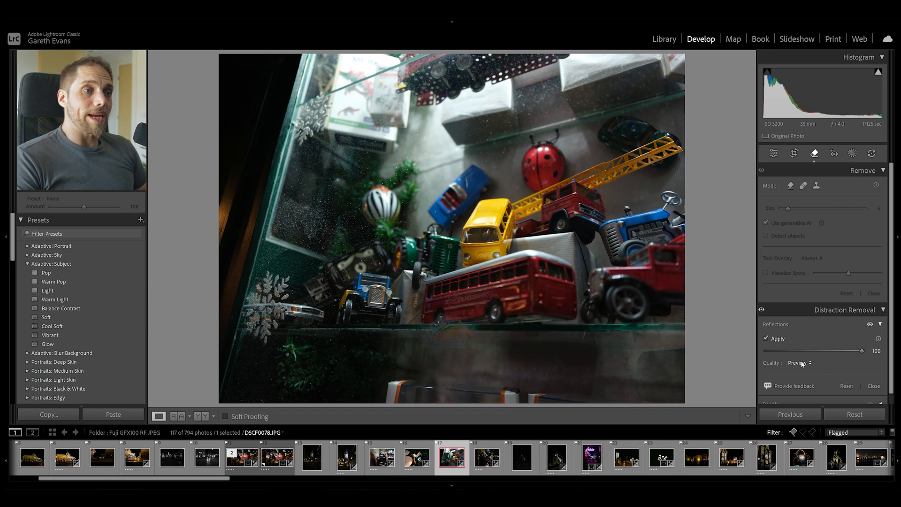
Switch the Reflections quality to Best so the toy photo's glass glare is redone.
click(799, 362)
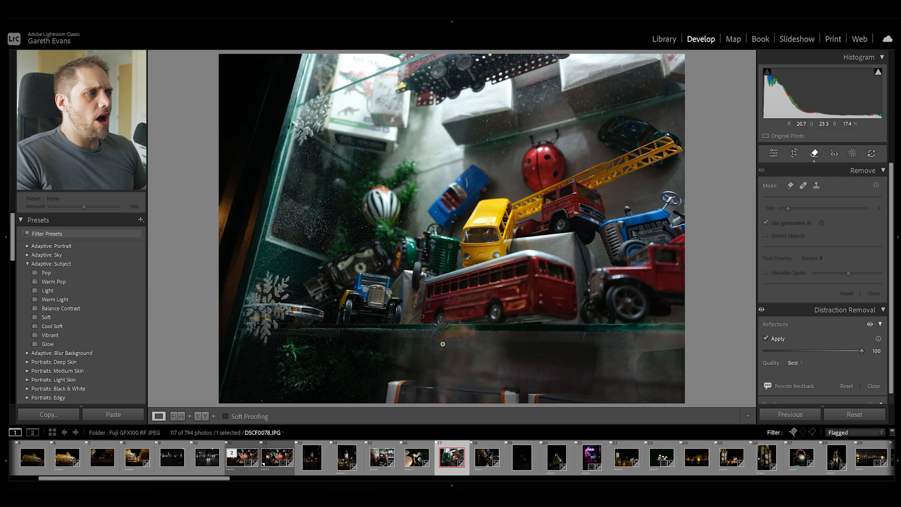
mouse_move(489, 340)
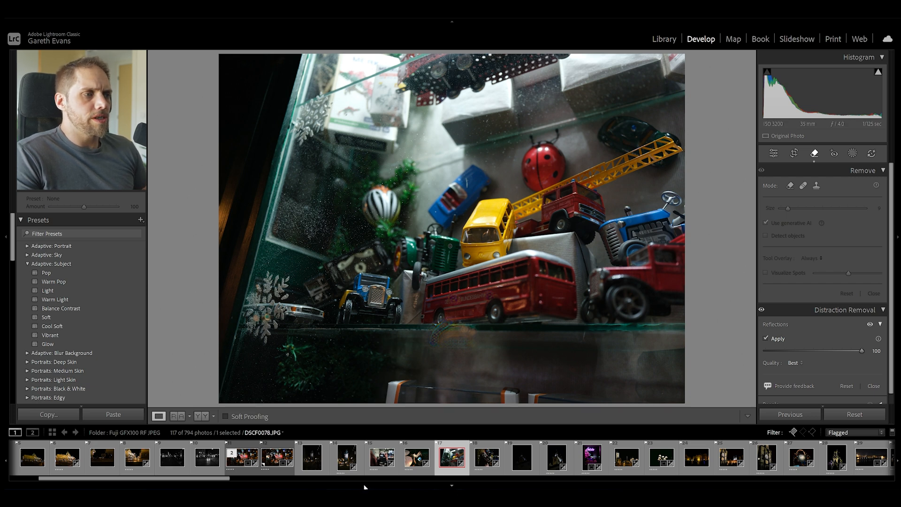
Load the restaurant-through-glass photo and apply reflection removal at Preview quality.
click(241, 458)
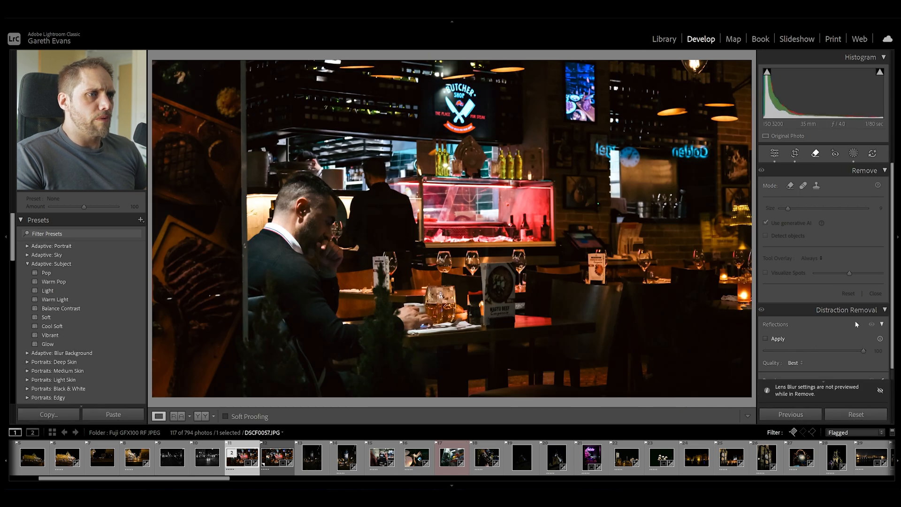
click(794, 363)
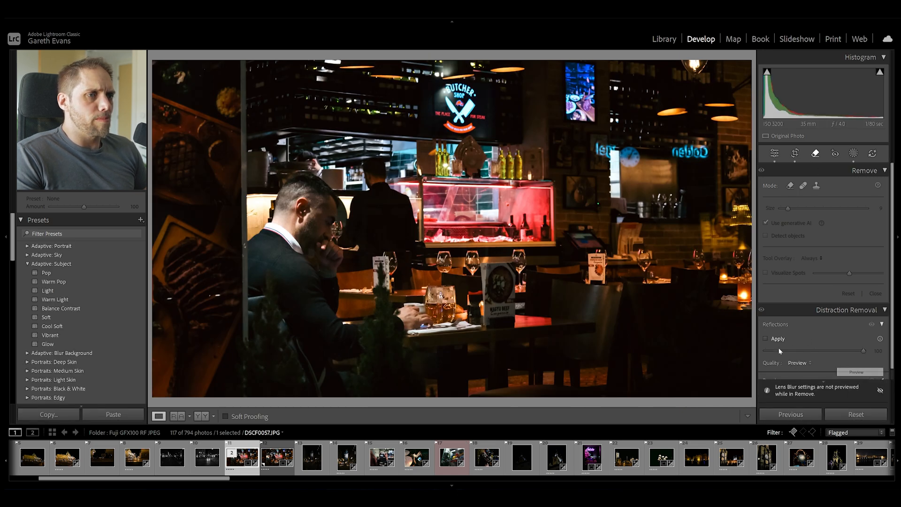
click(766, 338)
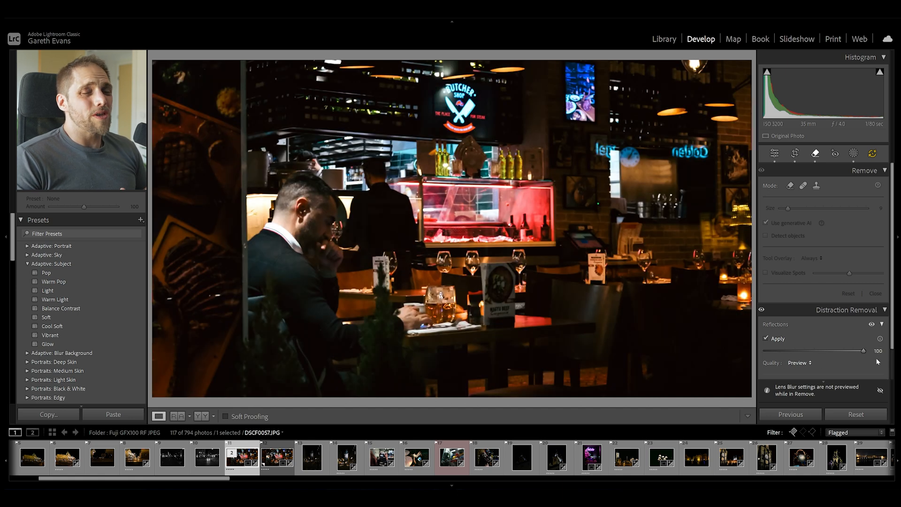
mouse_move(675, 163)
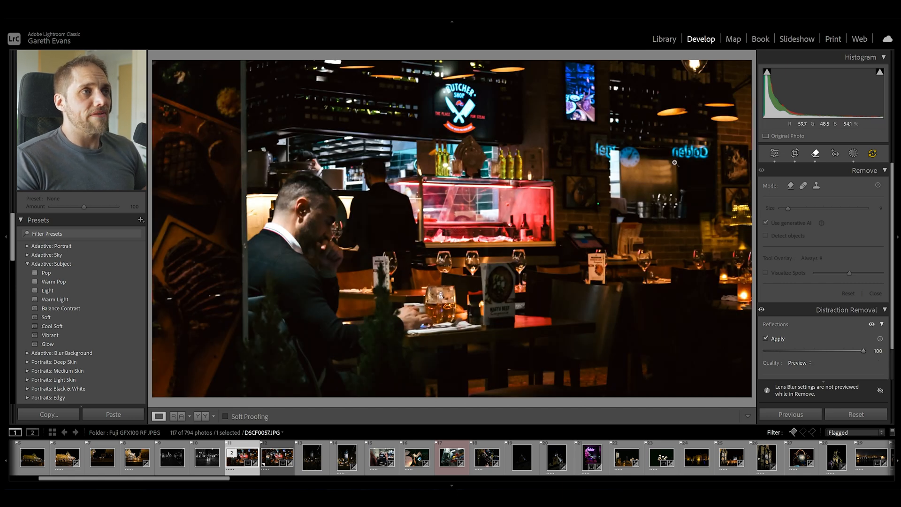